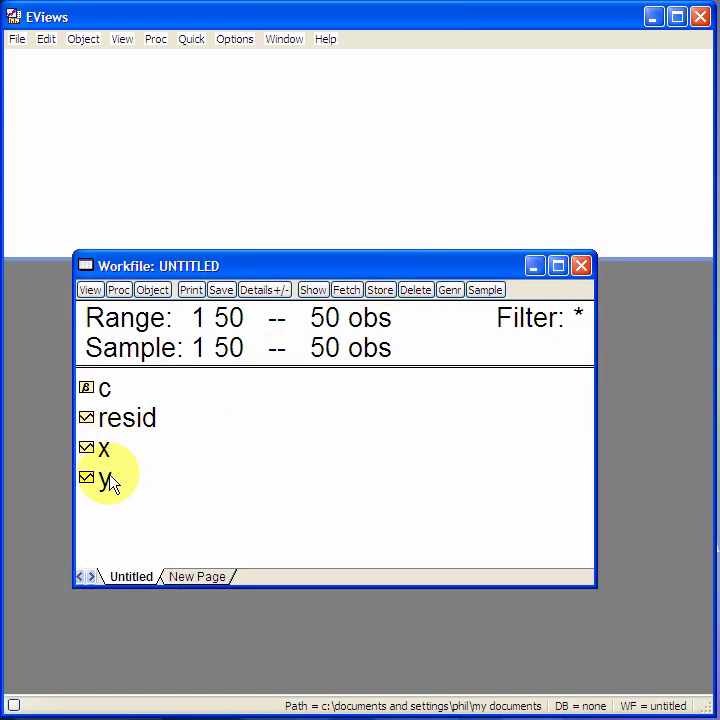
# Select the x series in the 50-observation workfile
pyautogui.click(103, 448)
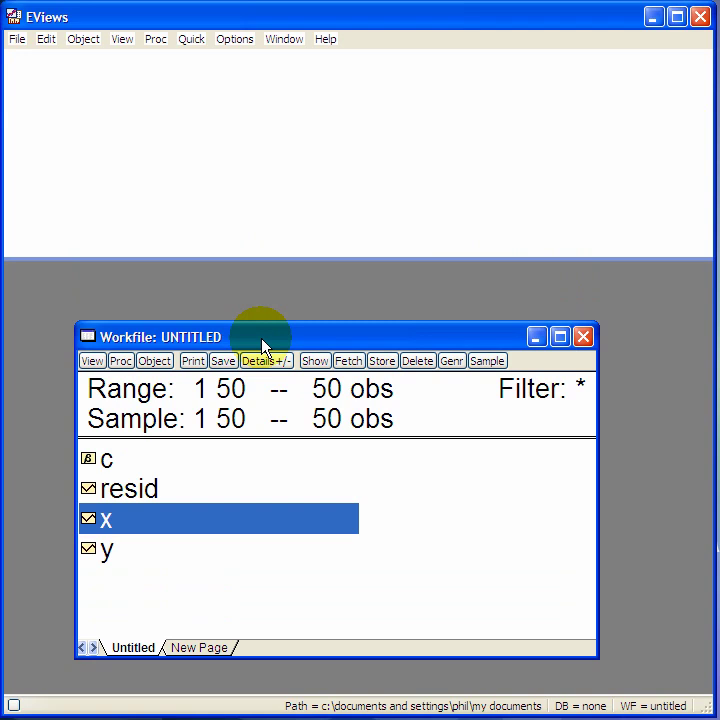
pyautogui.moveTo(418, 113)
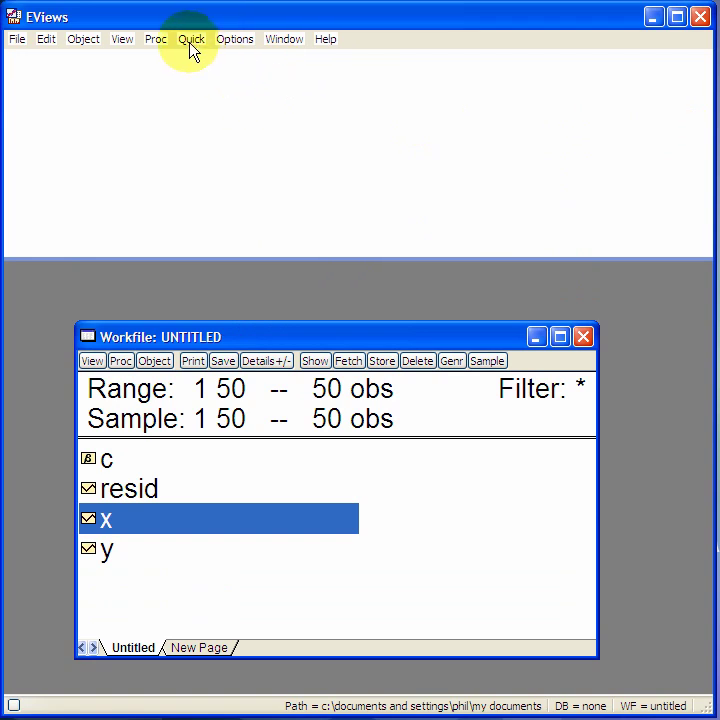
# Start a Quick > Estimate Equation specification of 'y c x' with least squares over 1 50
pyautogui.click(191, 38)
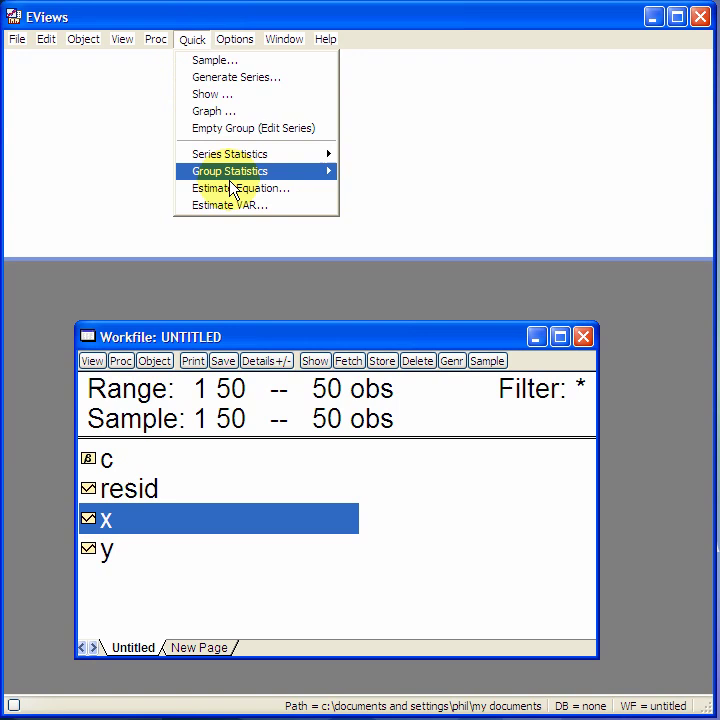
pyautogui.click(239, 188)
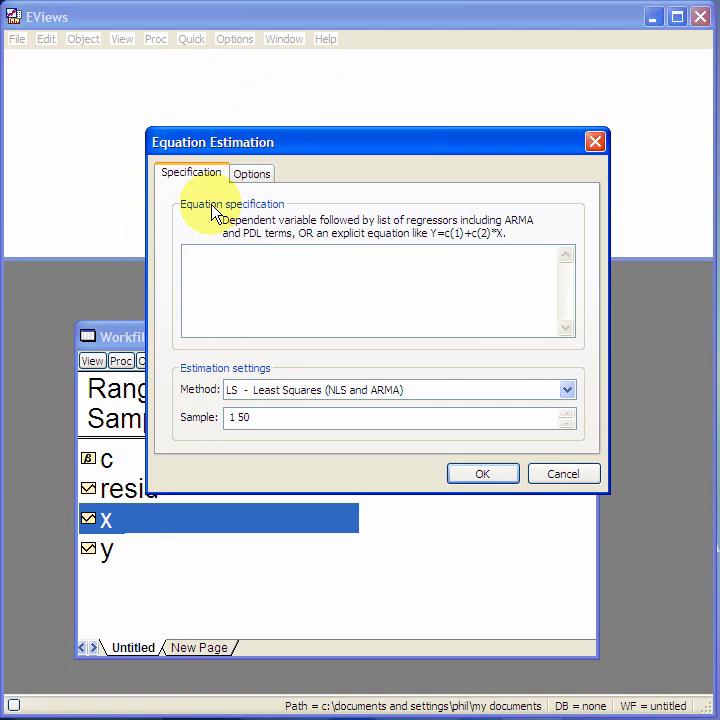
pyautogui.moveTo(227, 277)
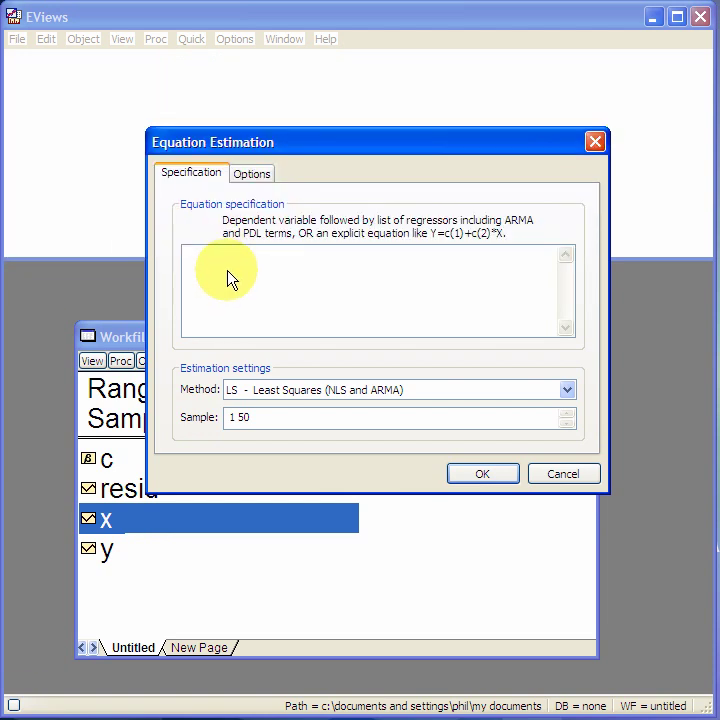
pyautogui.write('y')
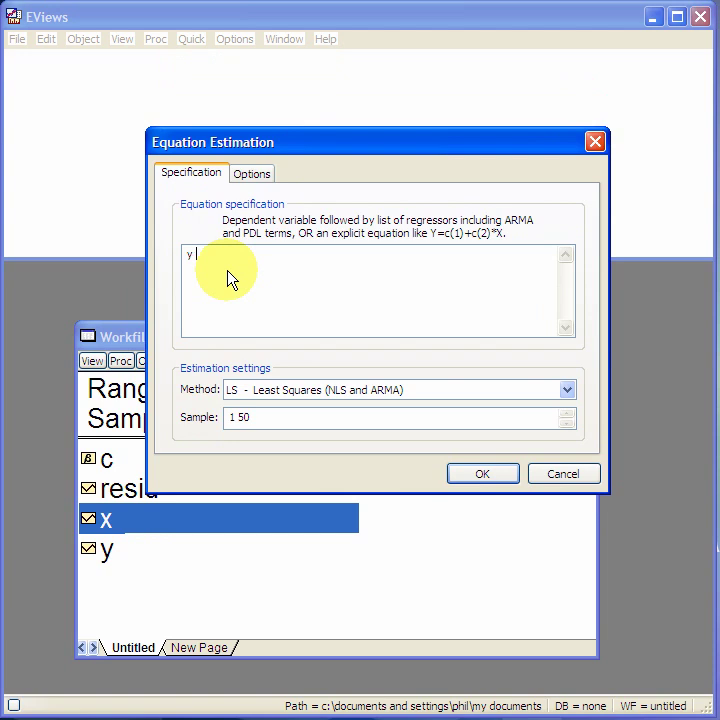
pyautogui.write('c')
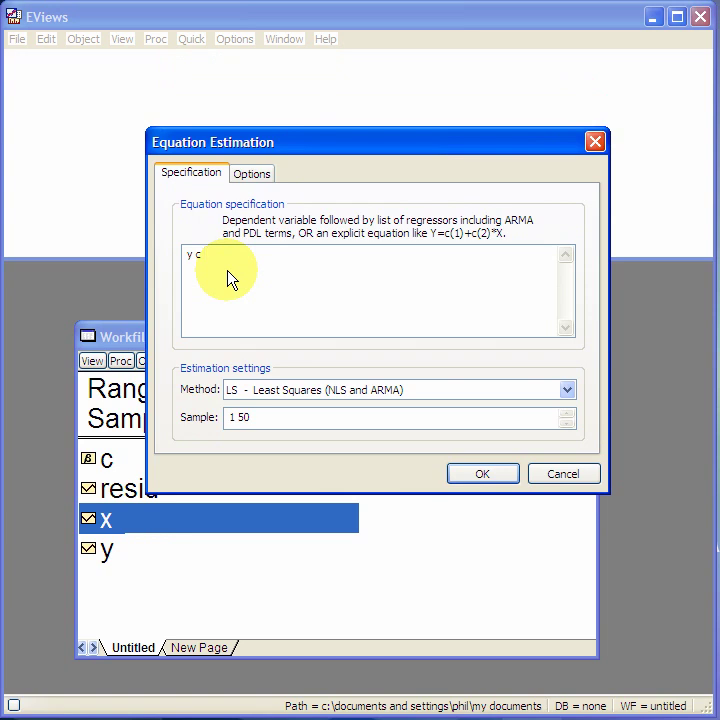
pyautogui.write('x')
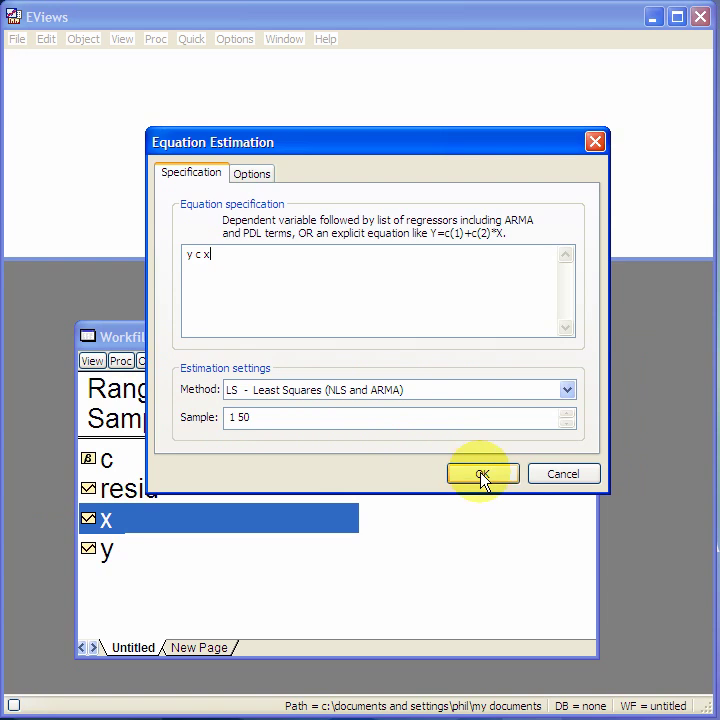
# Confirm the 'y c x' specification and return to the workfile
pyautogui.click(481, 473)
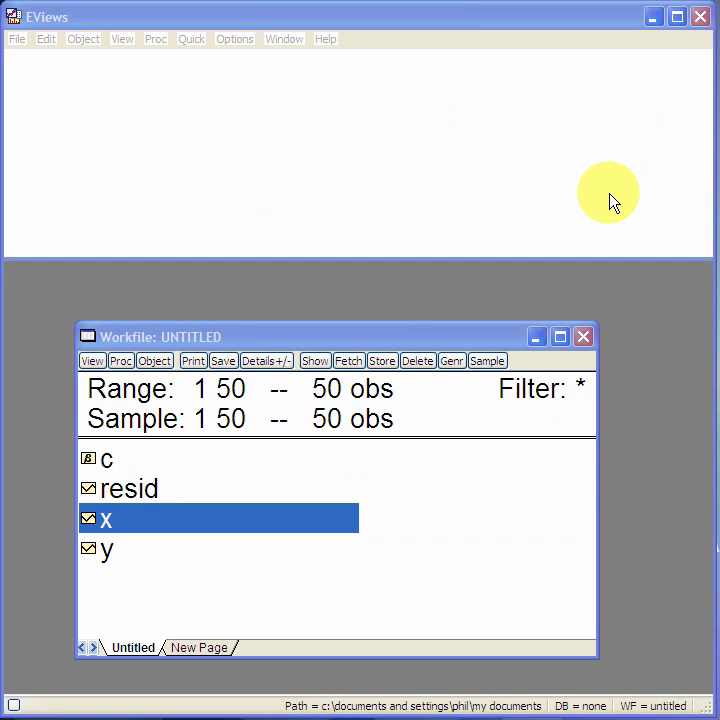
pyautogui.moveTo(512, 113)
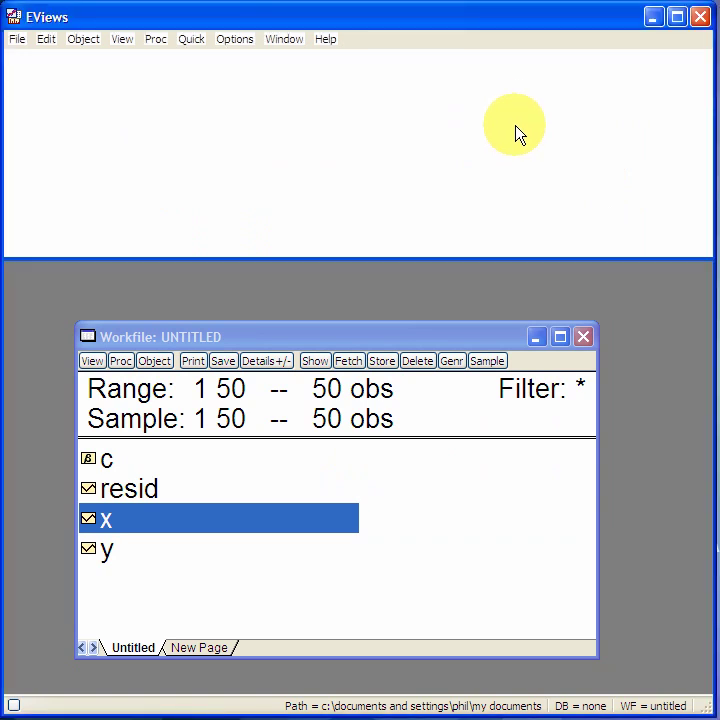
# Estimate y on c and x by least squares (R-squared ~0.98), then delete the untitled equation
pyautogui.click(191, 39)
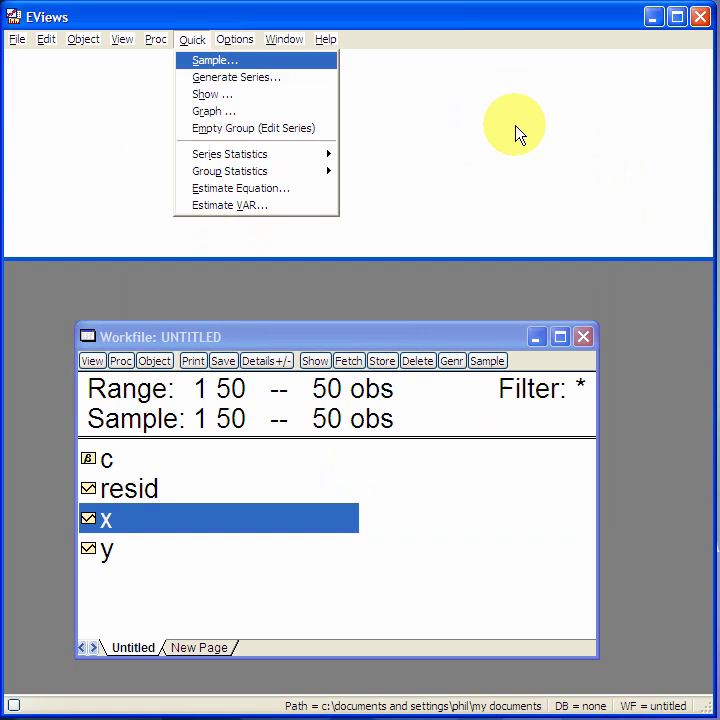
pyautogui.click(240, 188)
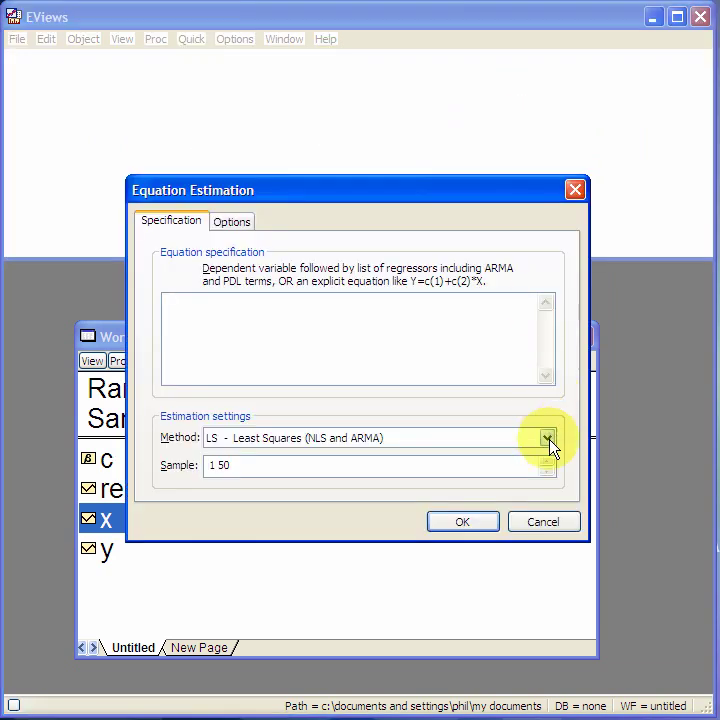
pyautogui.click(543, 521)
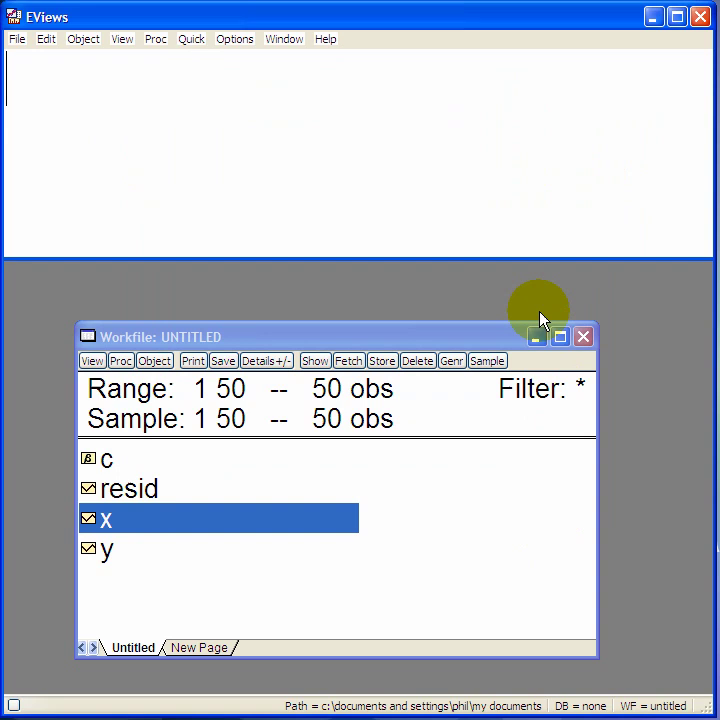
pyautogui.click(46, 38)
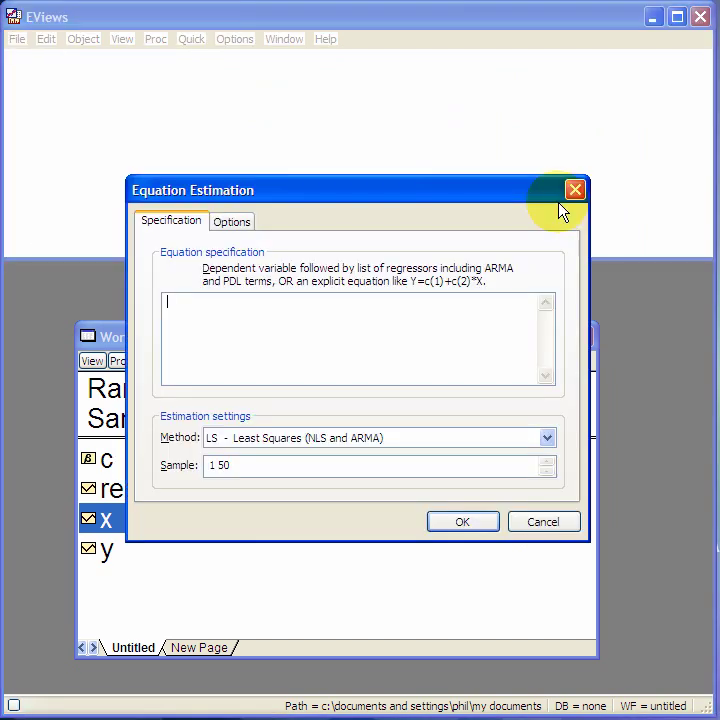
pyautogui.moveTo(240, 320)
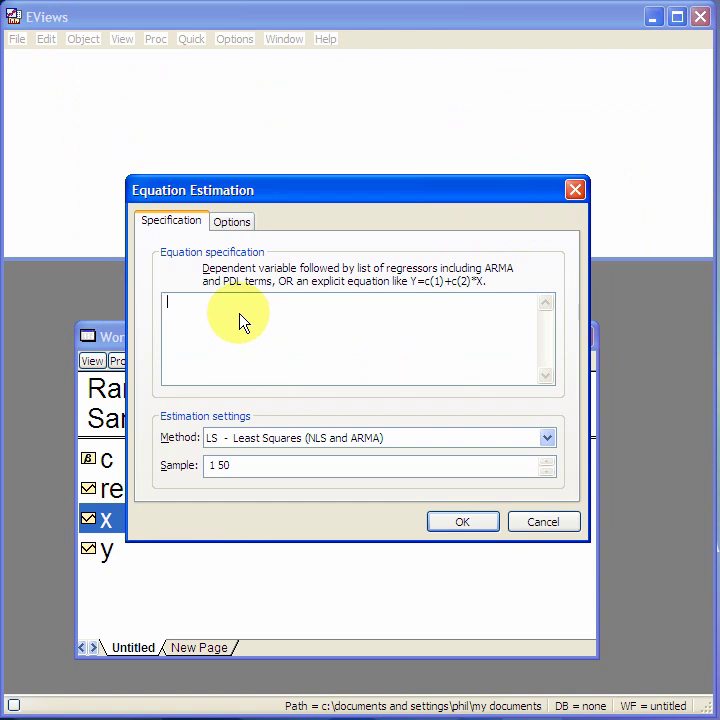
pyautogui.write('y c')
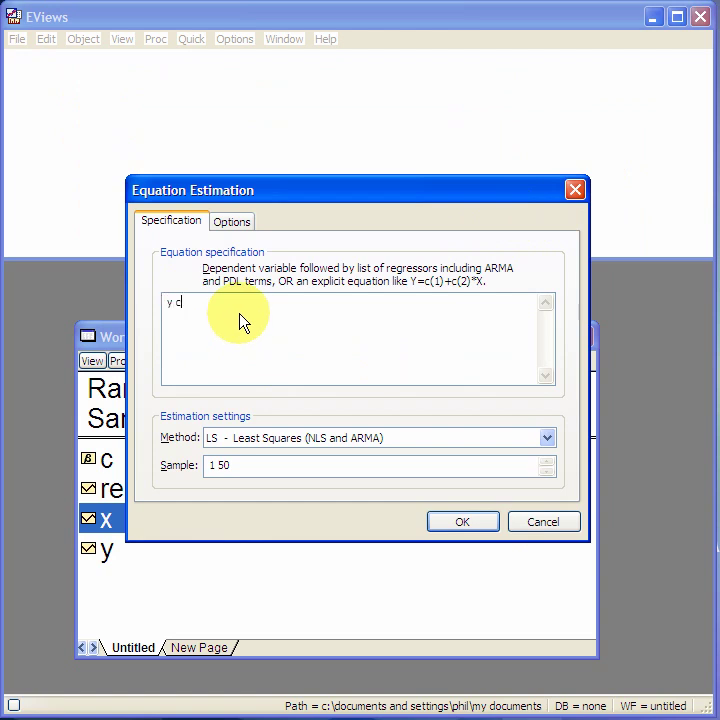
pyautogui.click(462, 521)
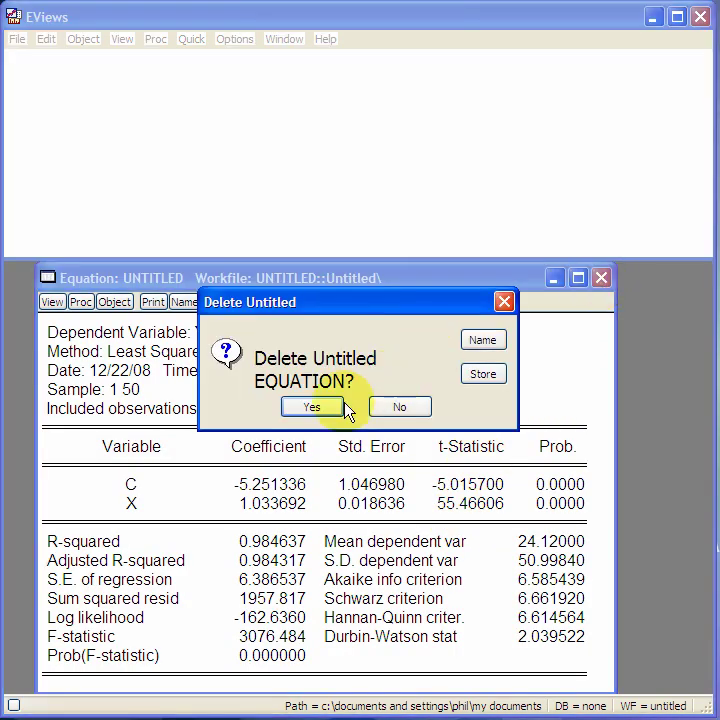
pyautogui.click(312, 406)
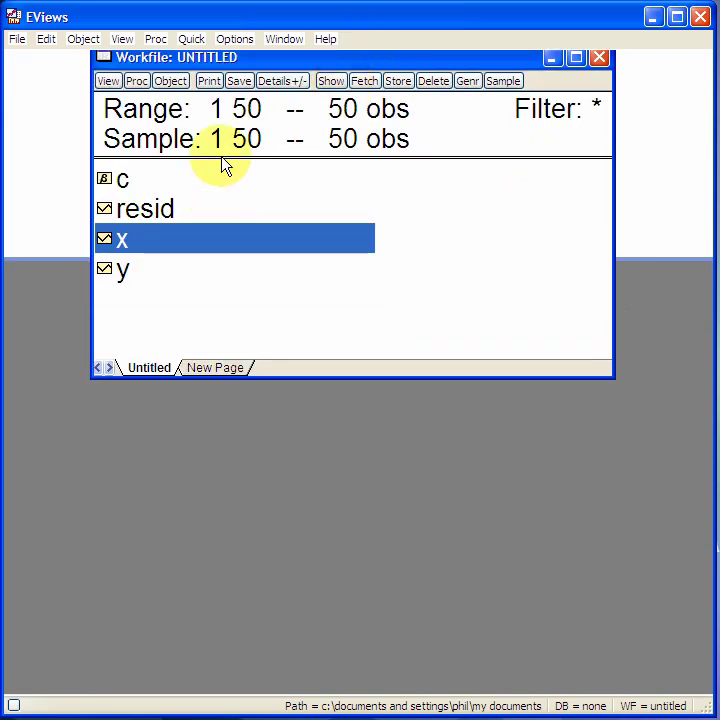
pyautogui.click(123, 269)
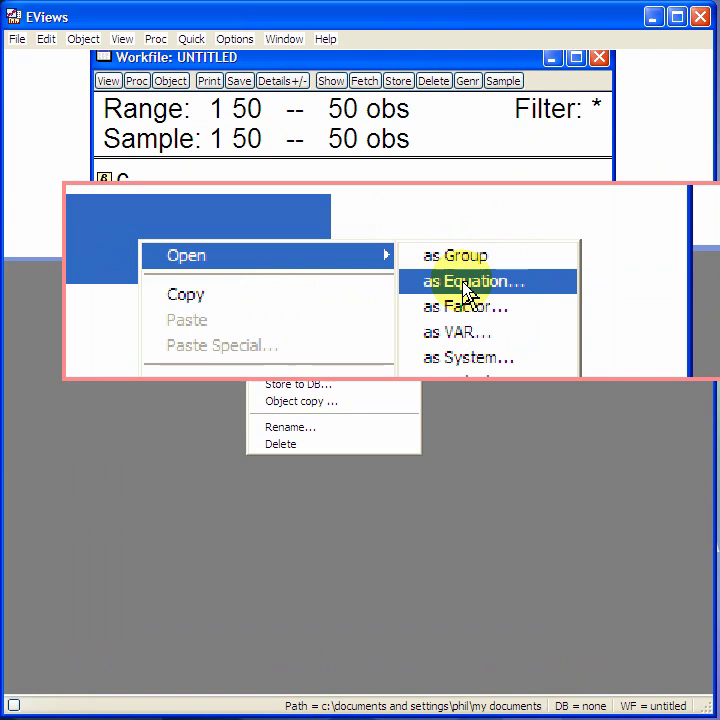
pyautogui.click(472, 281)
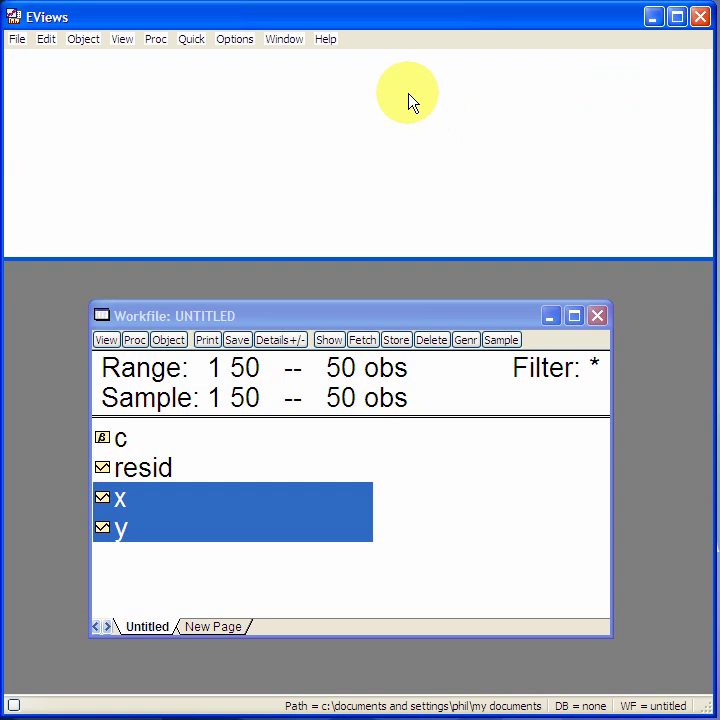
# Run 'ls y c x' in the command window and copy the output with formatted numbers
pyautogui.write('ls')
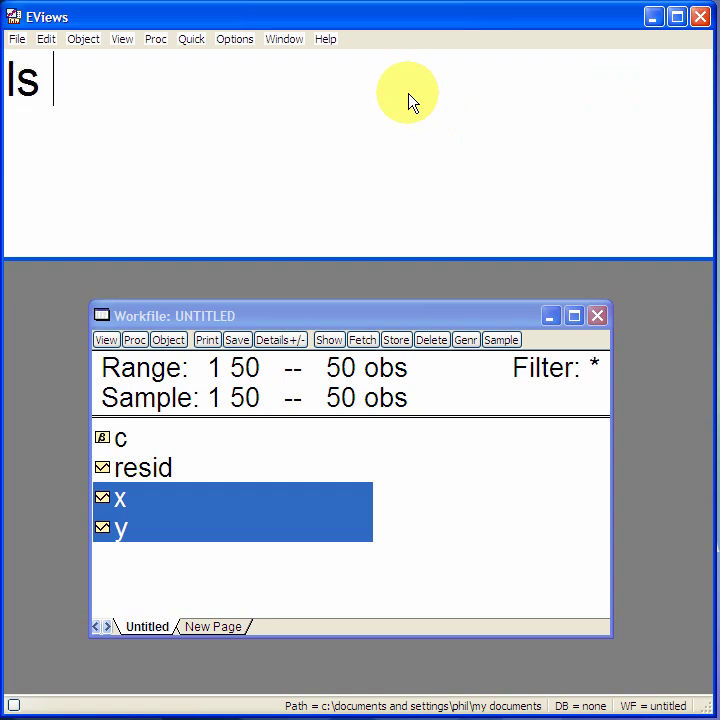
pyautogui.write('y c')
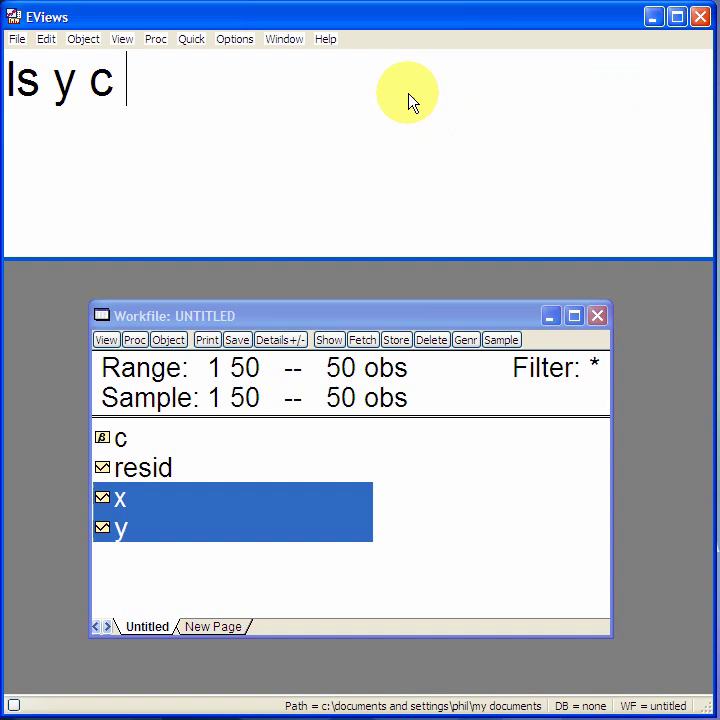
pyautogui.press('Return')
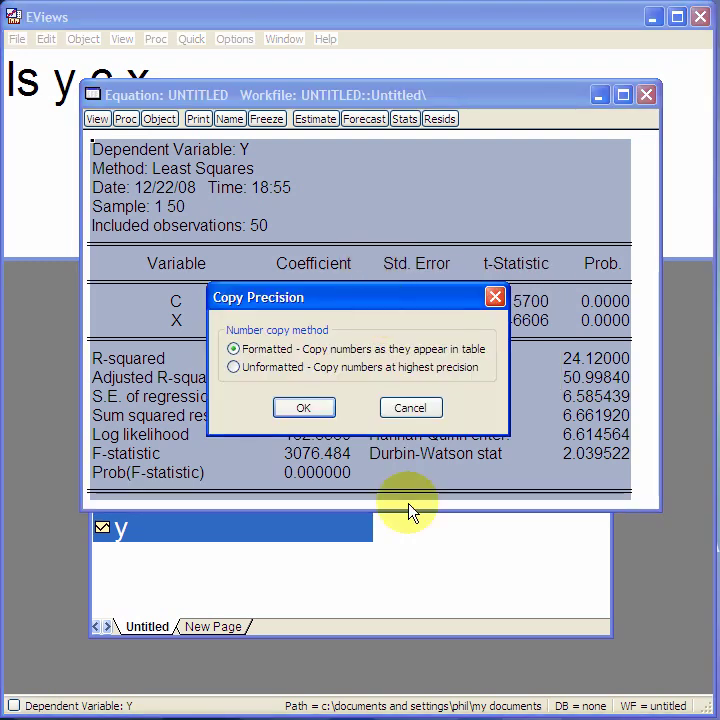
pyautogui.click(304, 407)
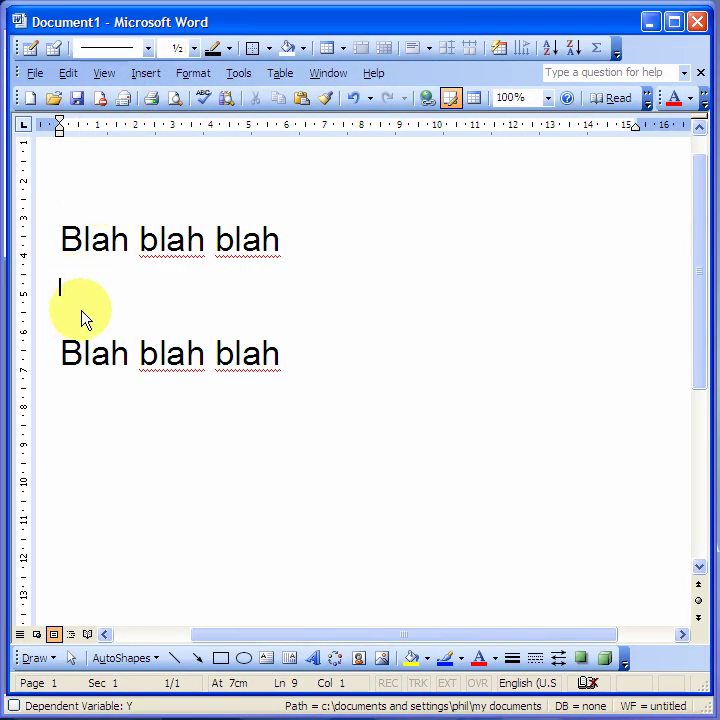
# Paste the regression output on the blank line between the Blah blah blah paragraphs
pyautogui.rightClick(85, 300)
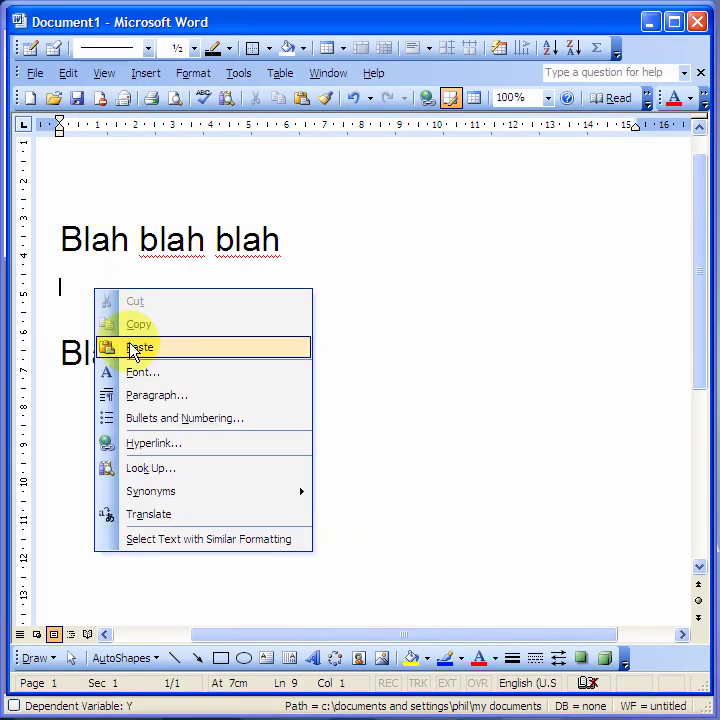
pyautogui.click(138, 347)
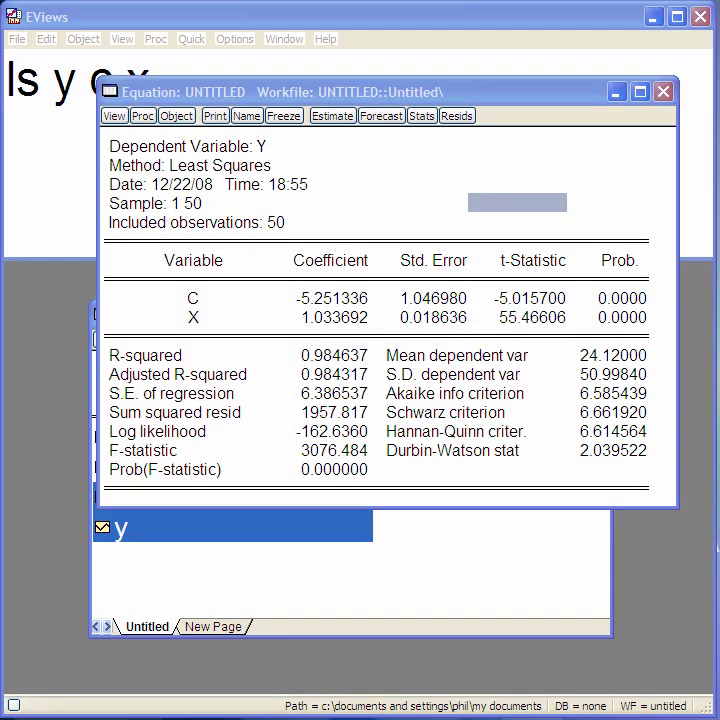
pyautogui.moveTo(531, 140)
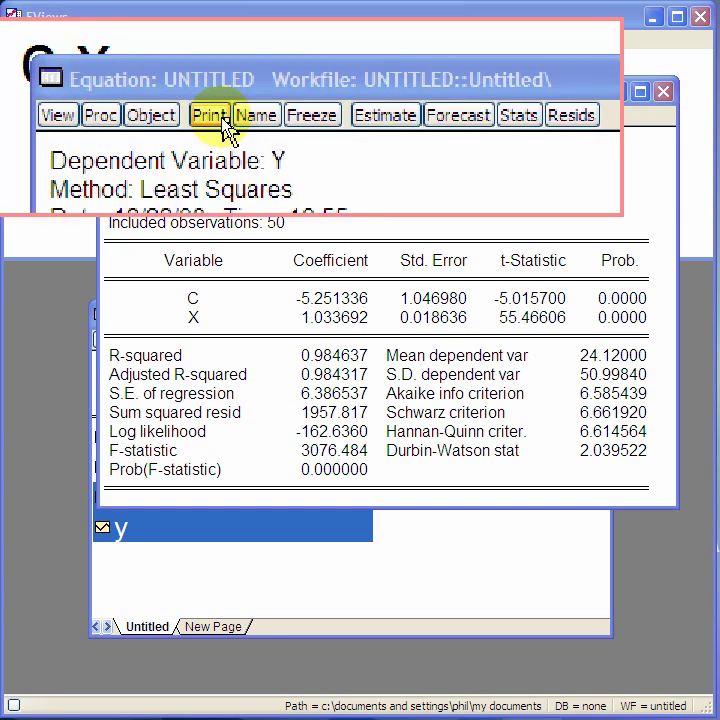
# Name the estimated equation eq01 through Object > Name
pyautogui.click(177, 115)
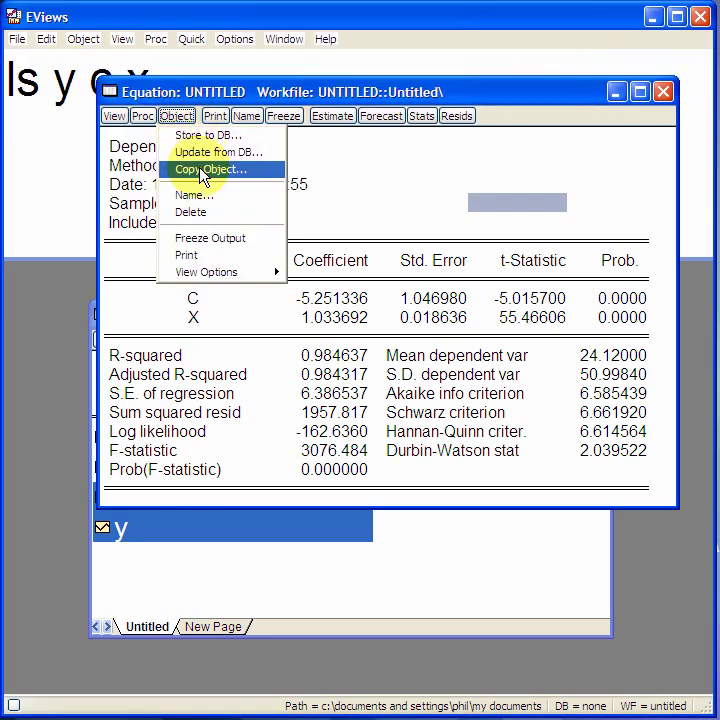
pyautogui.moveTo(210, 197)
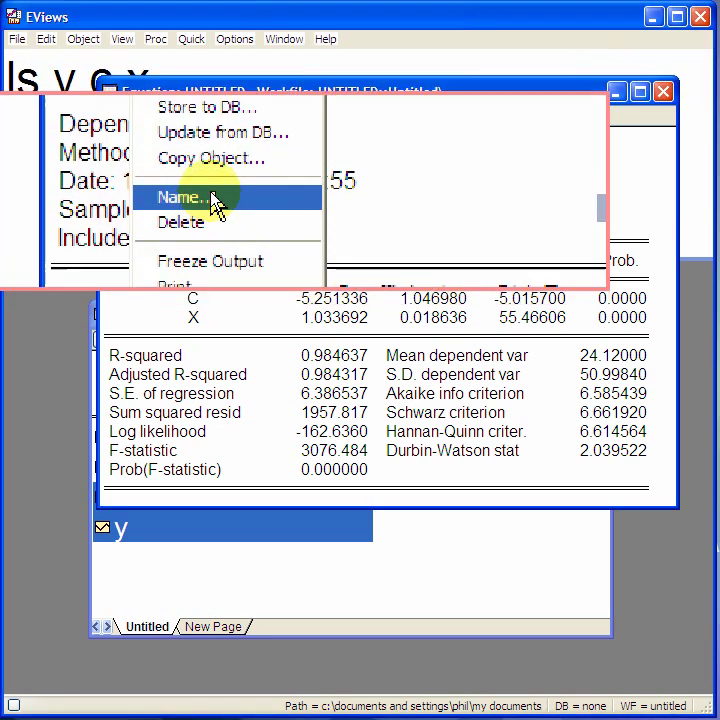
pyautogui.click(182, 197)
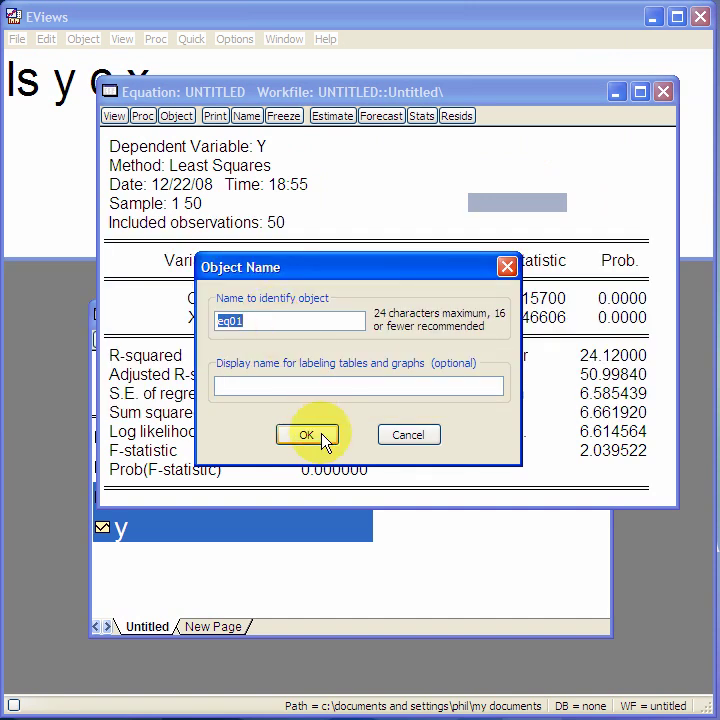
pyautogui.click(307, 434)
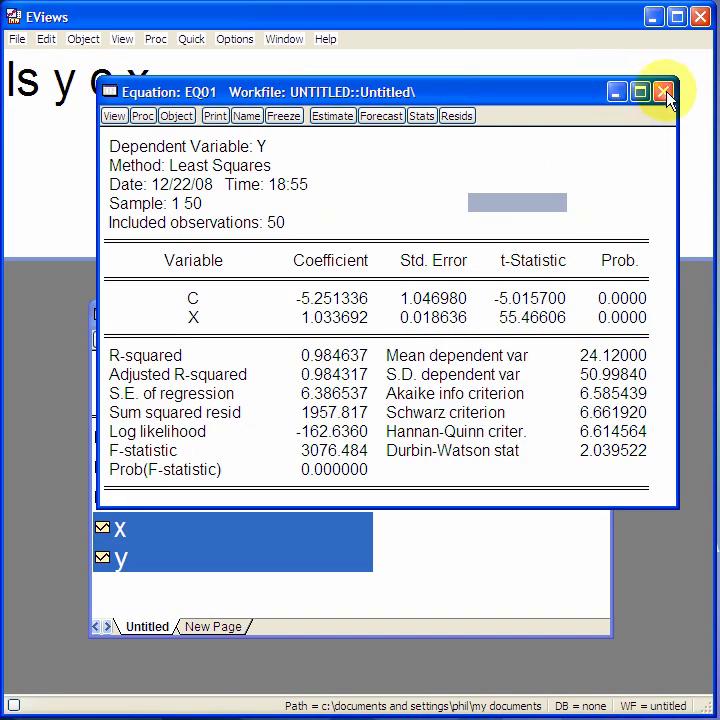
# Close eq01, reopen it from the workfile list, then close it again
pyautogui.click(664, 92)
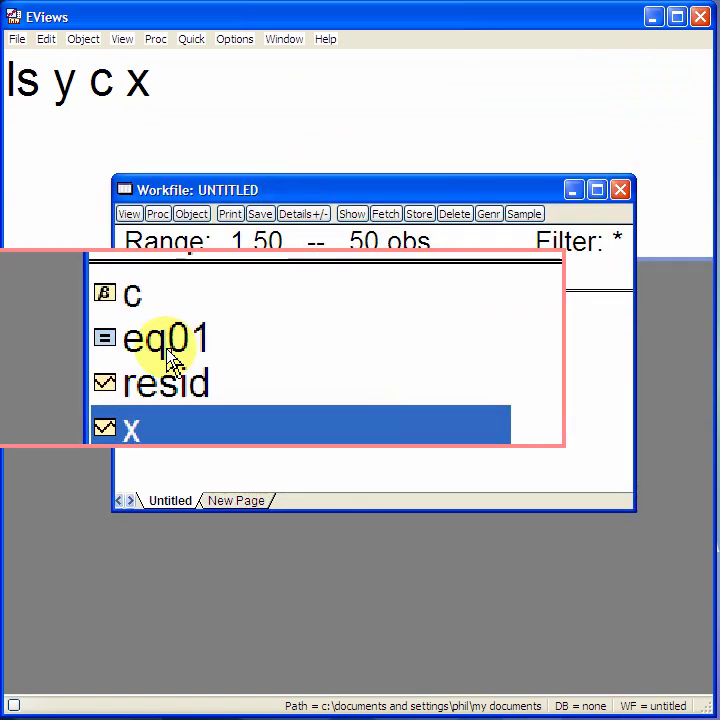
pyautogui.click(167, 341)
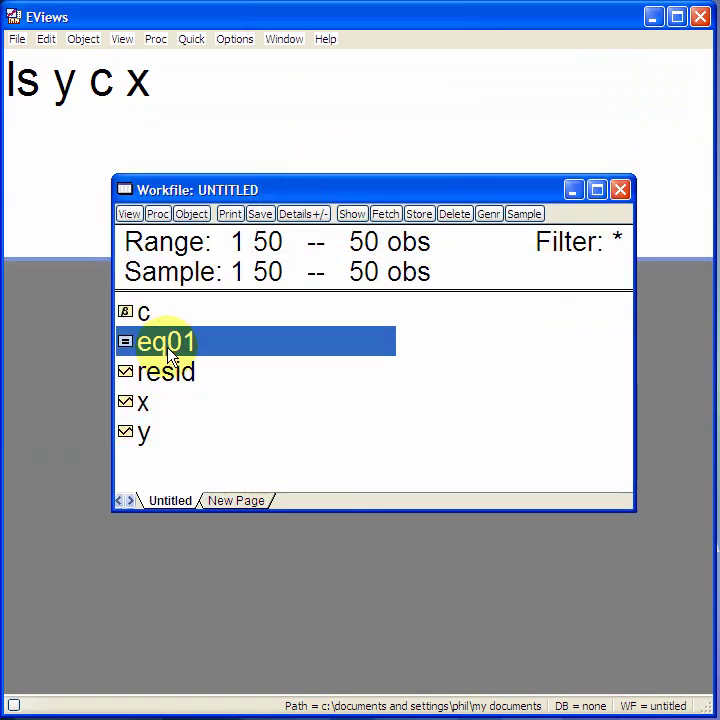
pyautogui.doubleClick(166, 342)
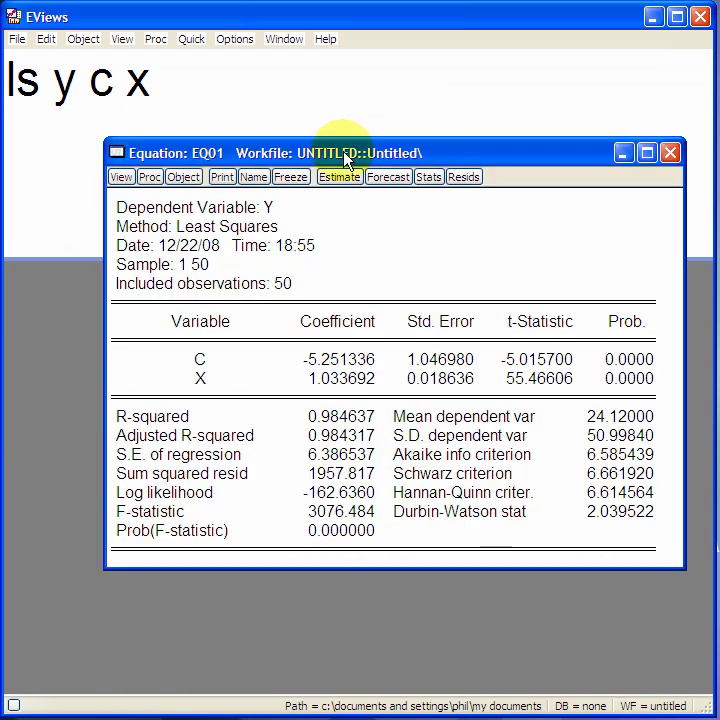
pyautogui.click(669, 152)
pyautogui.write('equation eq01.')
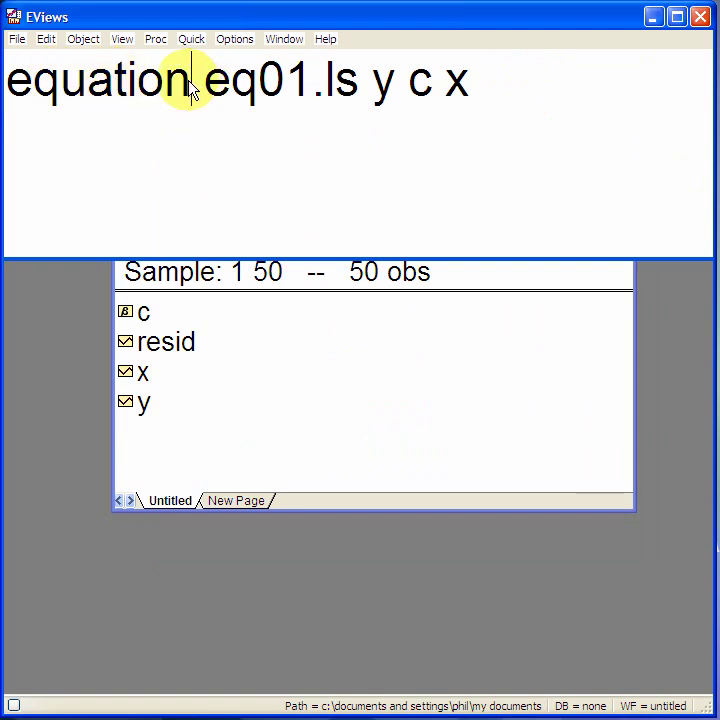
# Run 'equation eq01.ls y c x' to recreate eq01, then open the new equation
pyautogui.doubleClick(95, 80)
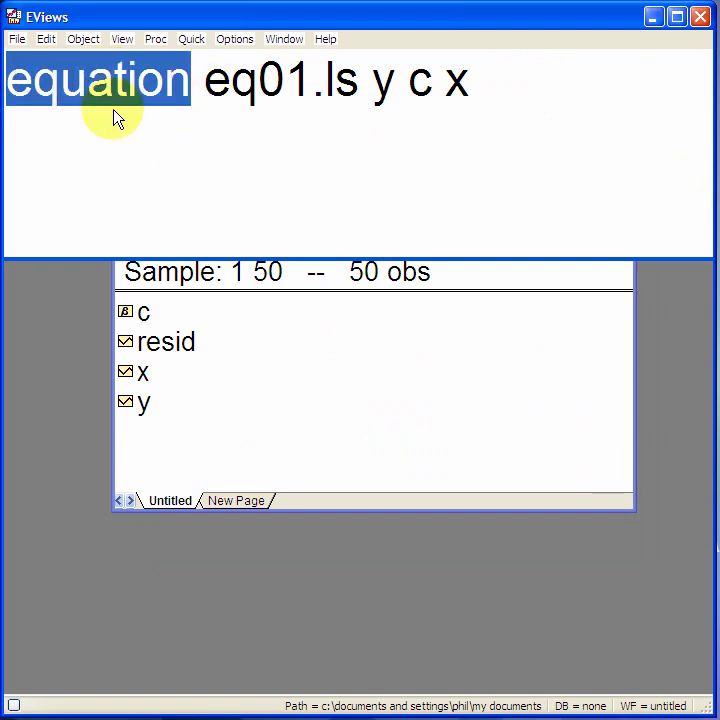
pyautogui.moveTo(508, 90)
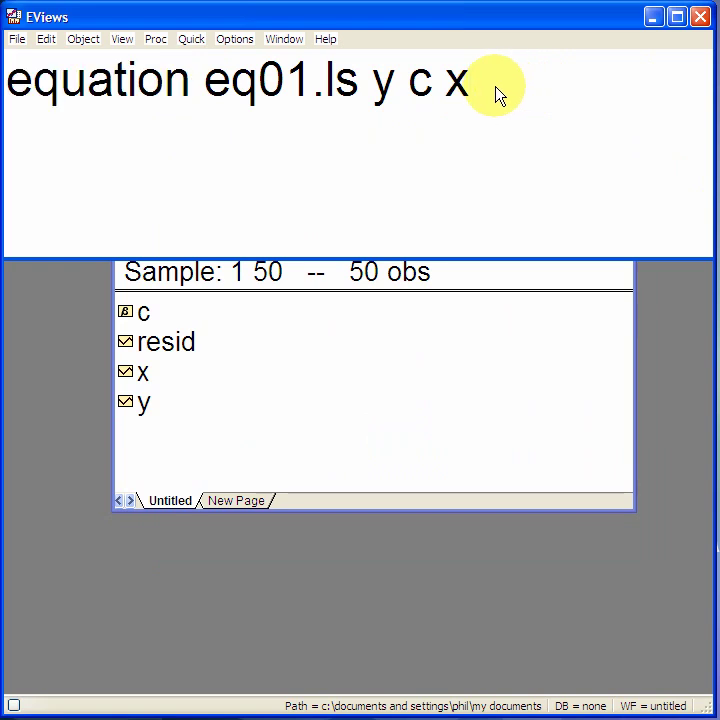
pyautogui.moveTo(55, 90)
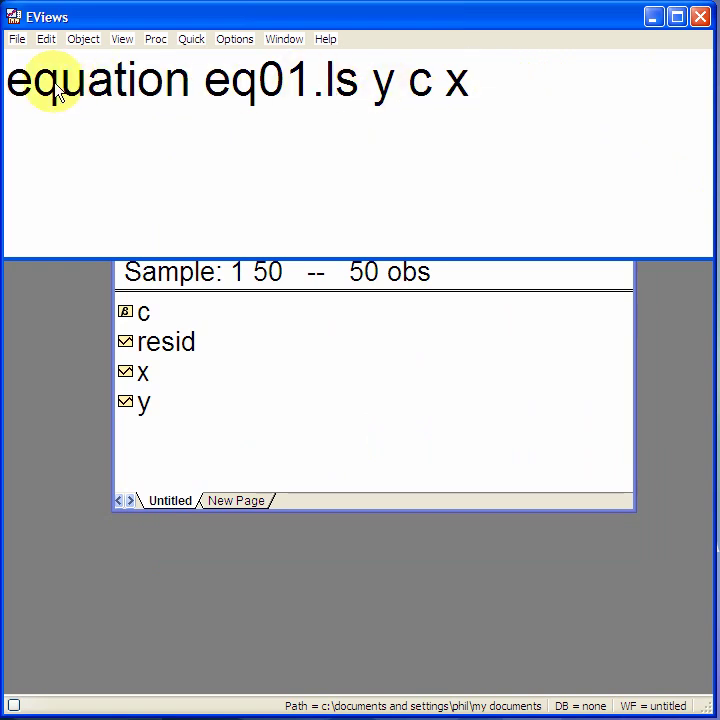
pyautogui.doubleClick(98, 80)
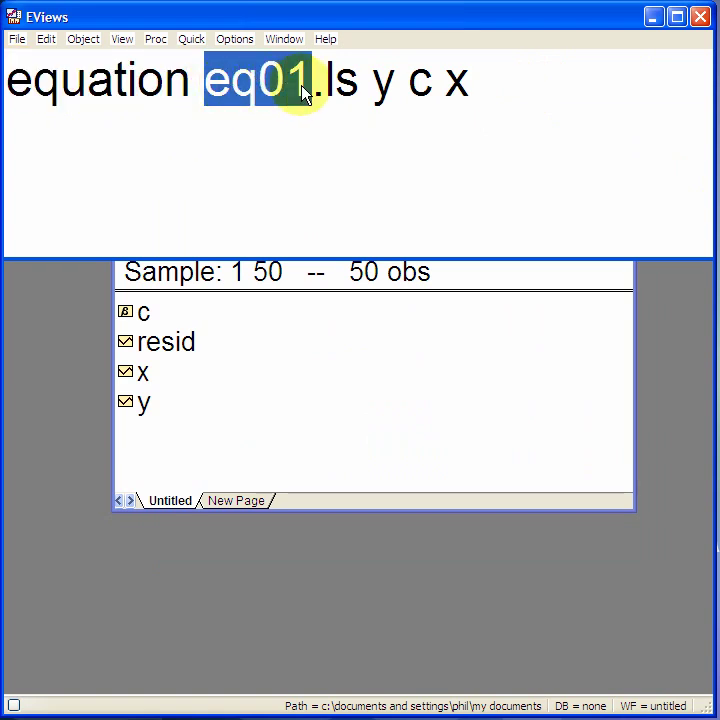
pyautogui.moveTo(340, 80)
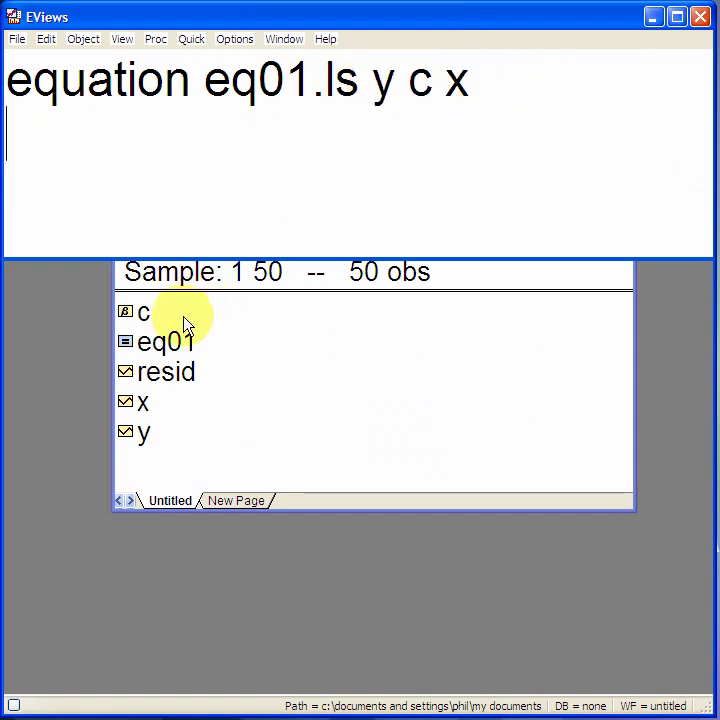
pyautogui.doubleClick(167, 341)
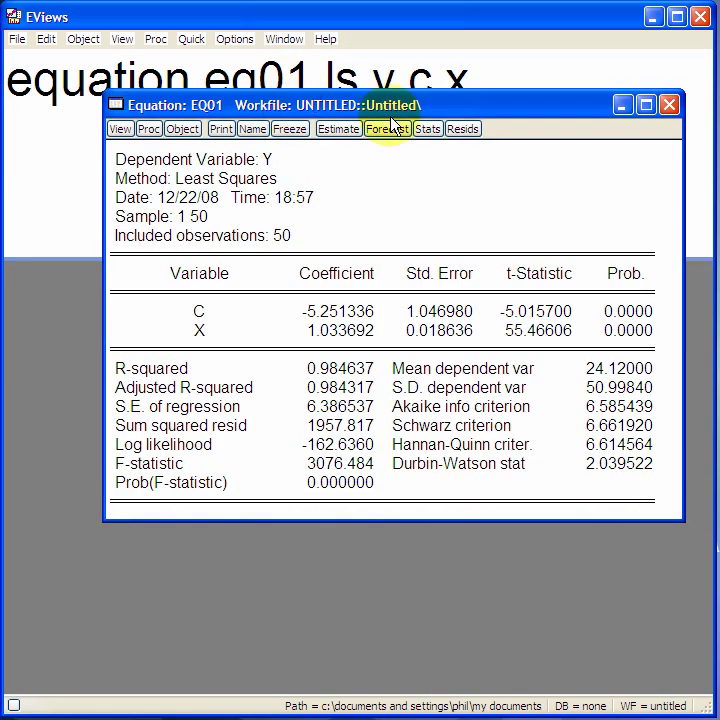